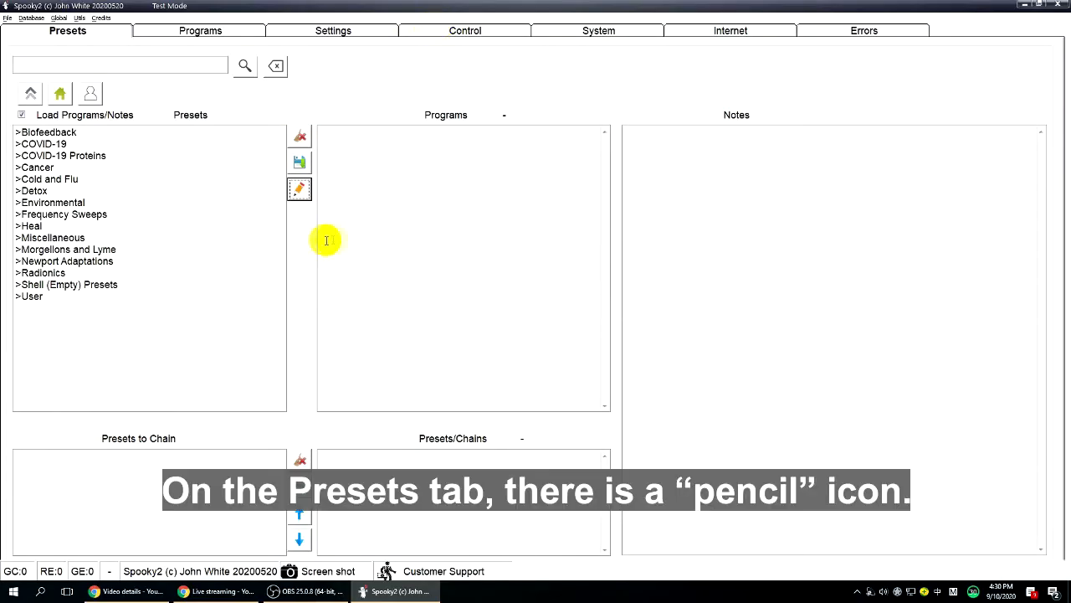
mouse_move(298, 191)
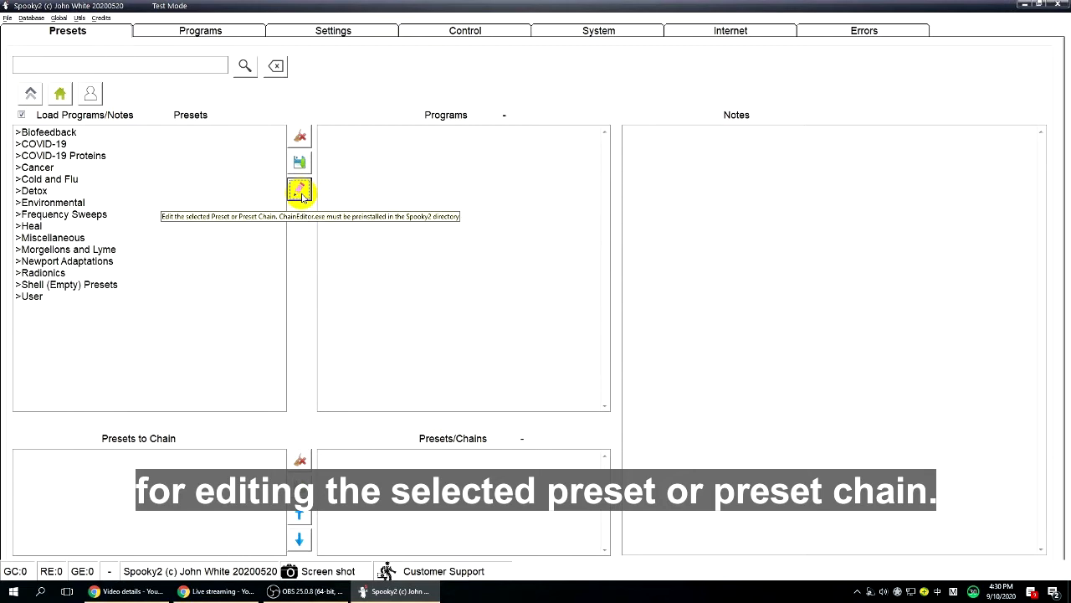
Attempt to edit a preset, triggering the ChainEditor.exe not found notice.
click(298, 188)
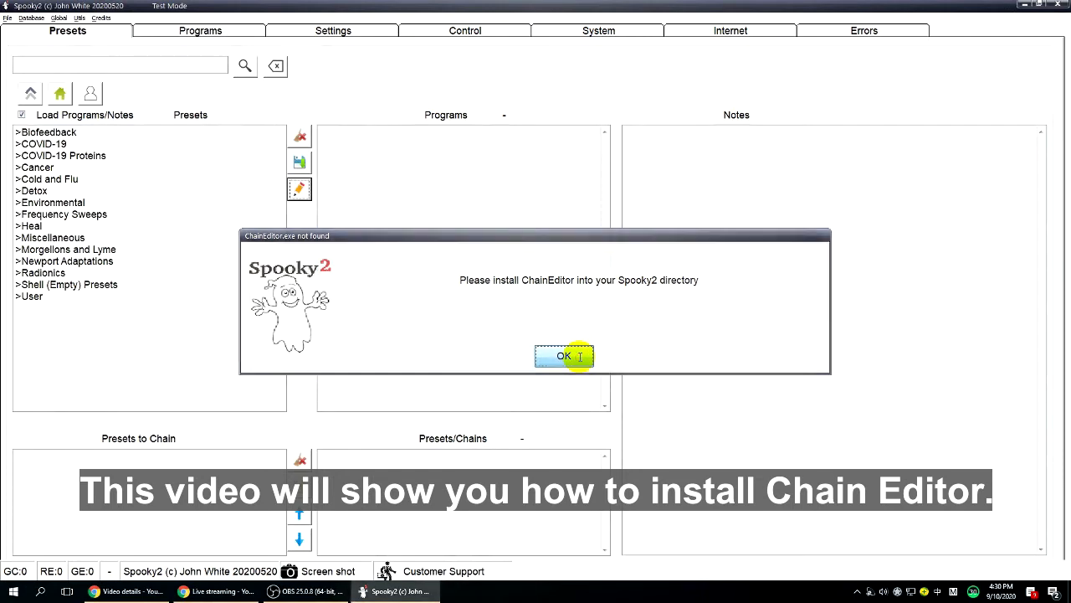
Dismiss the notice and browse This PC > System (C:) > Spooky2 to the ChainEditor setup file.
click(561, 355)
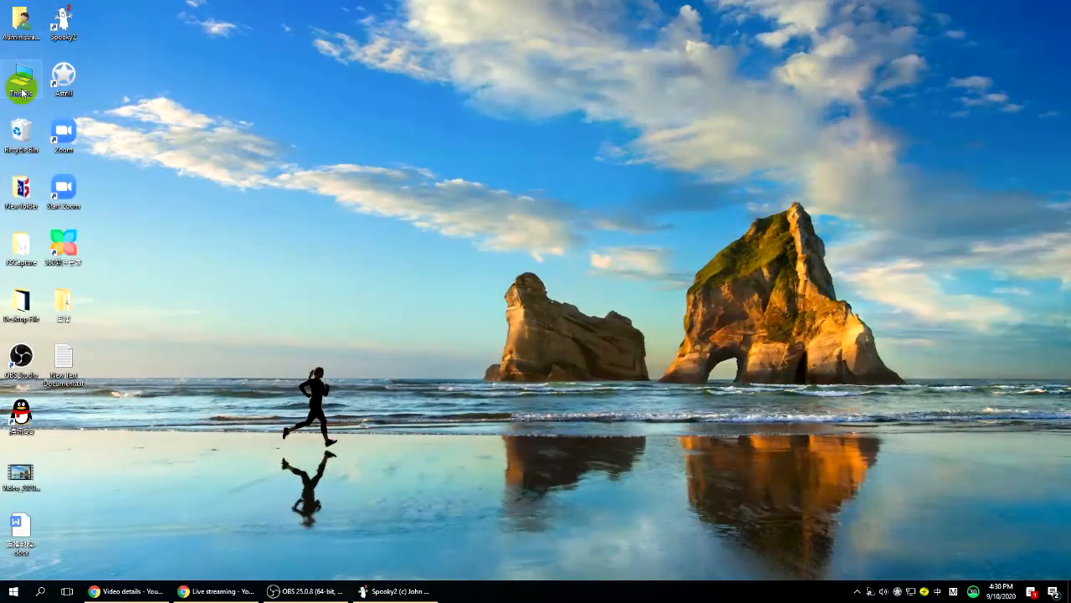
double_click(23, 77)
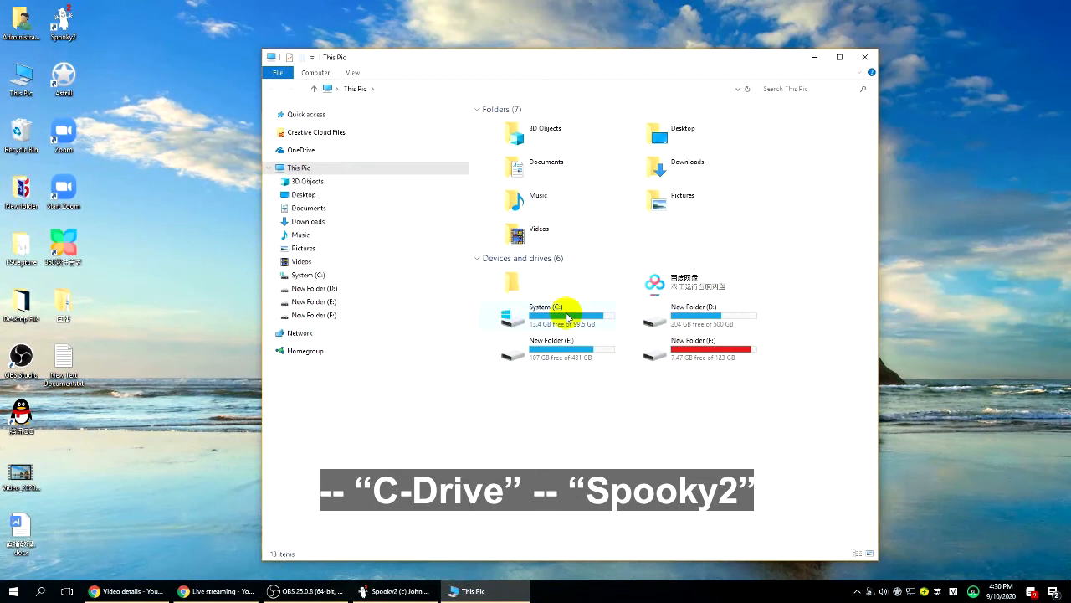
double_click(546, 311)
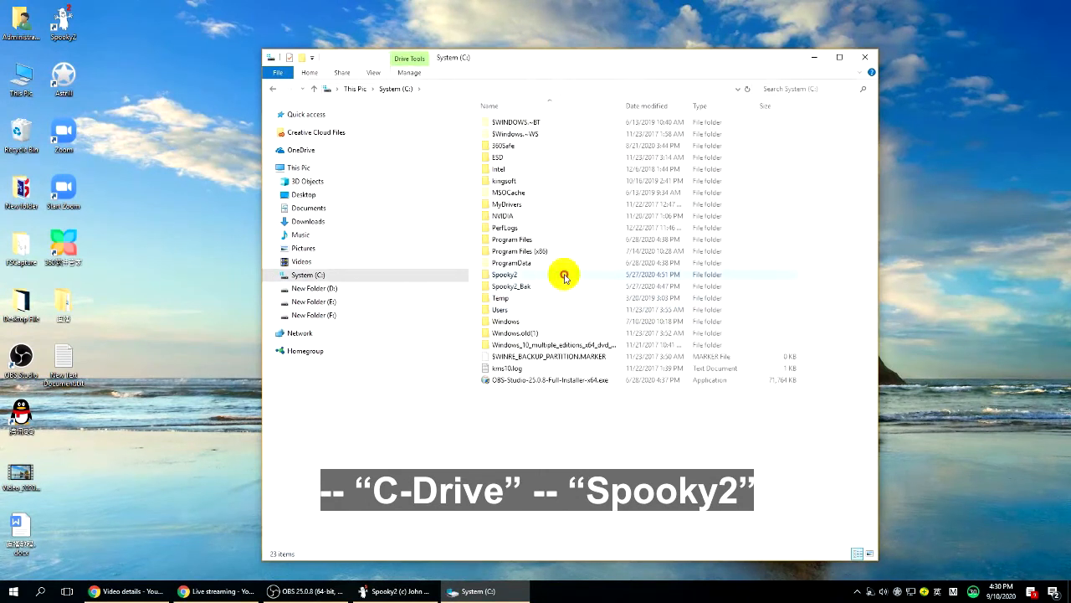
double_click(505, 274)
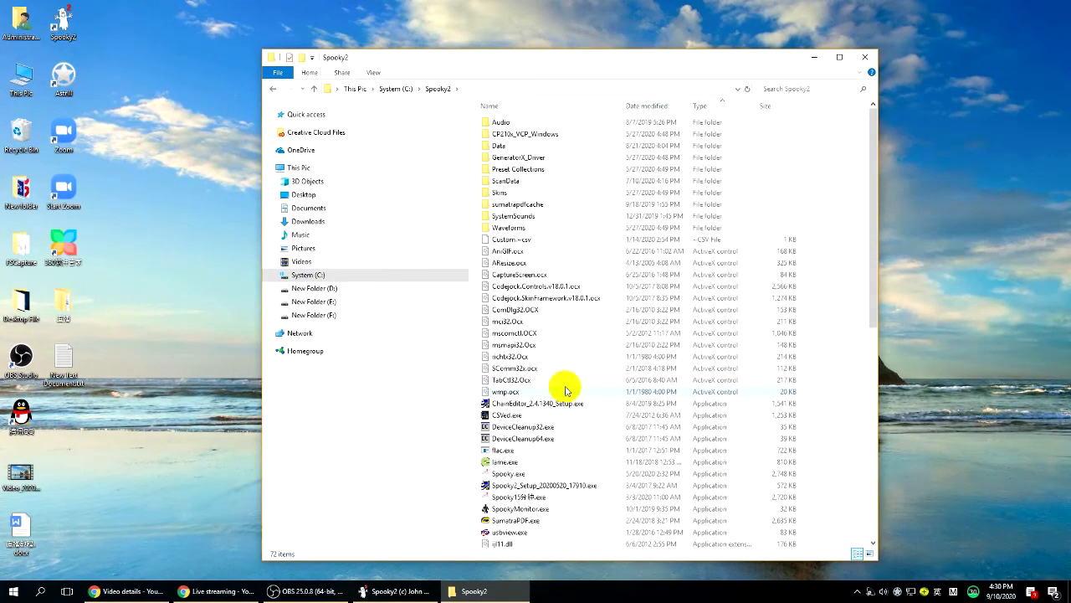
scroll(down, 3)
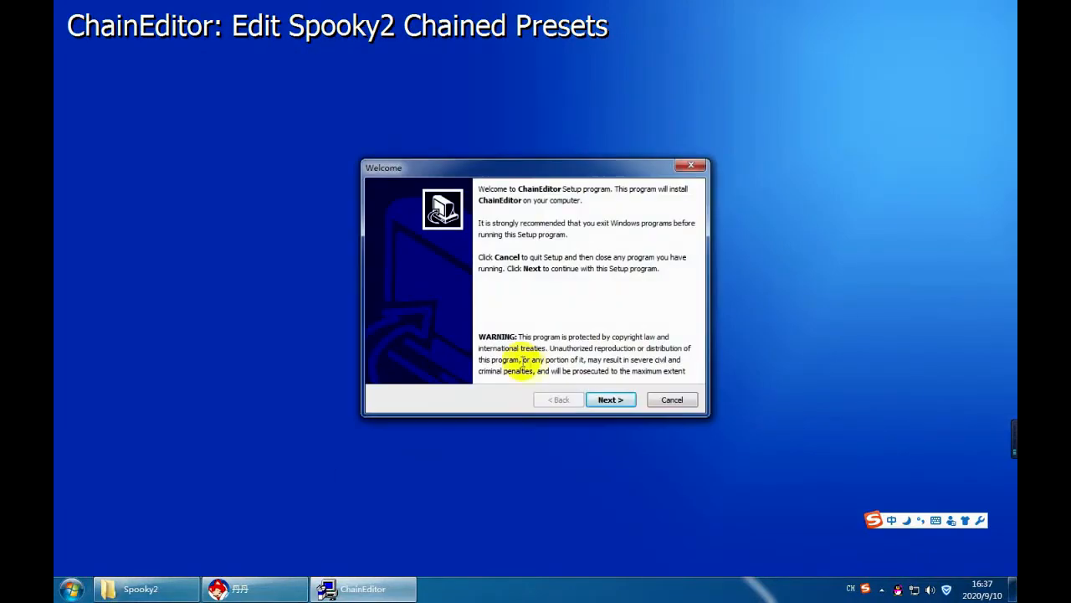
mouse_move(609, 398)
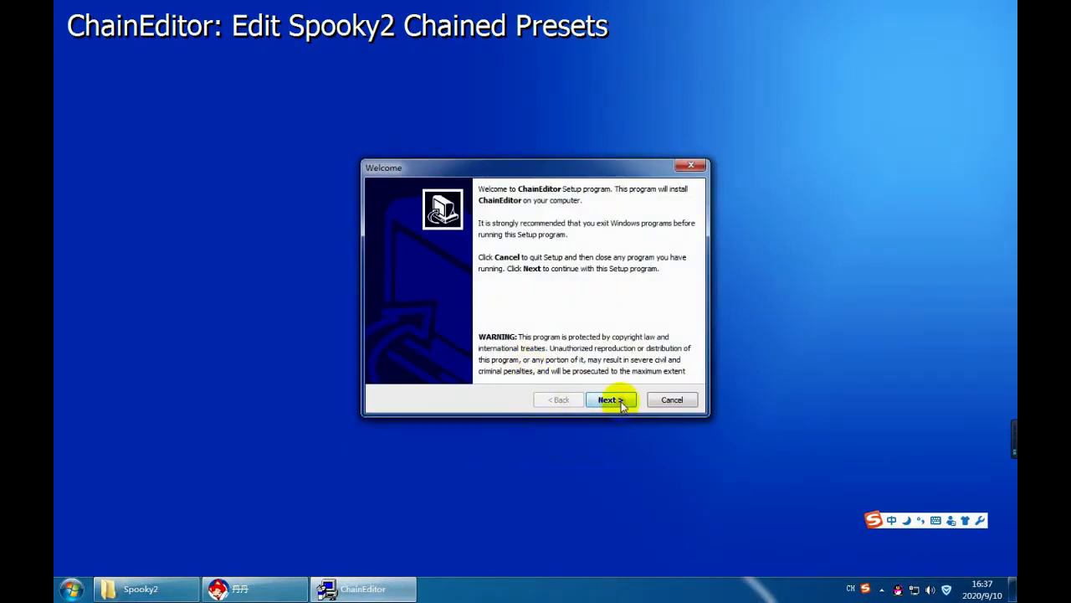
Accept C:\Spooky2 as install location with program shortcuts turned off.
click(611, 399)
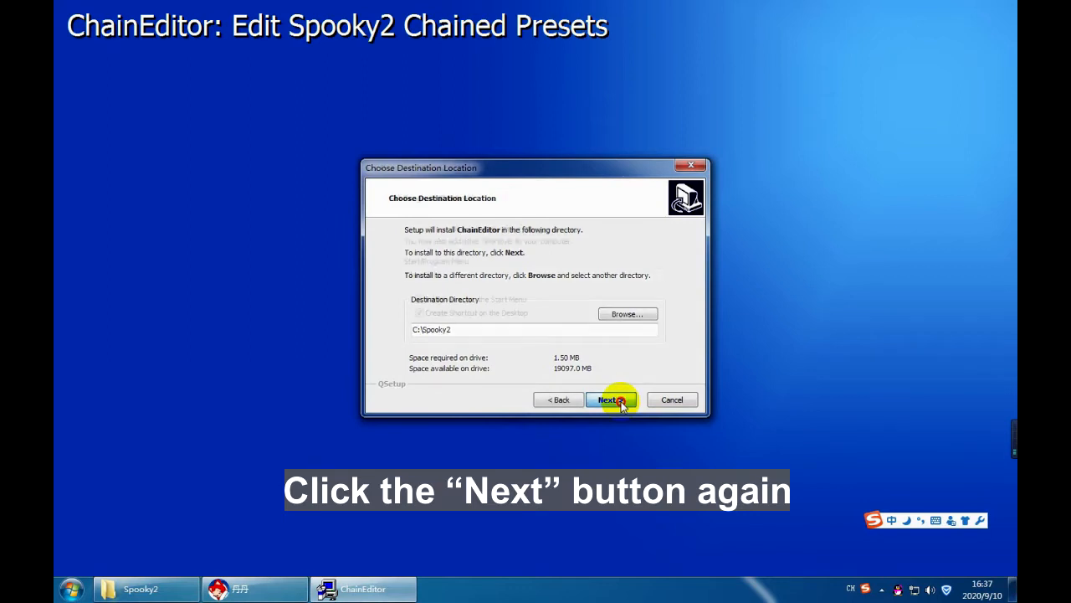
click(611, 398)
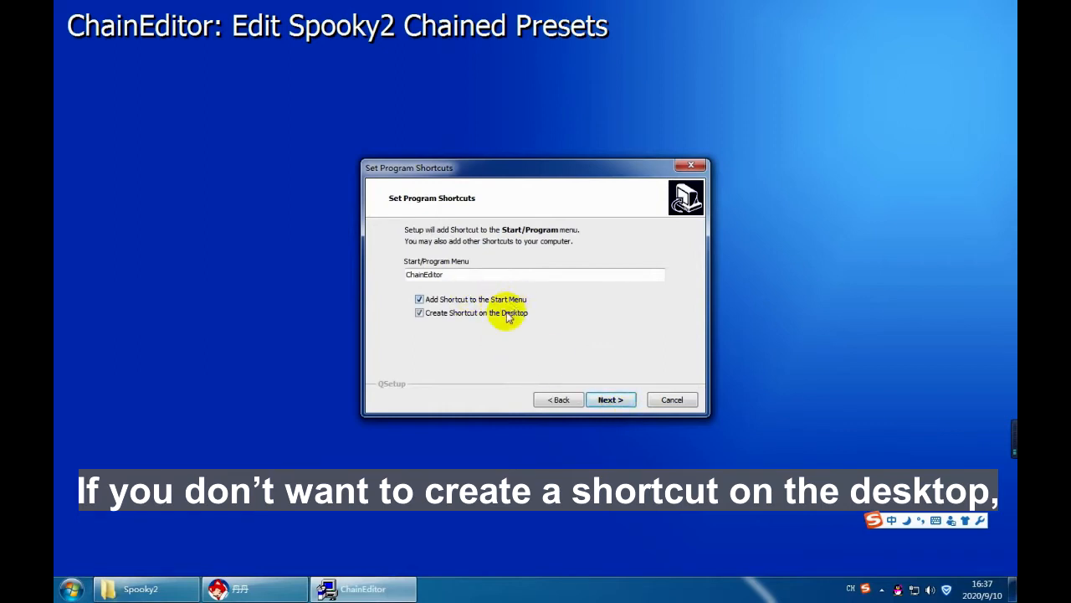
click(419, 313)
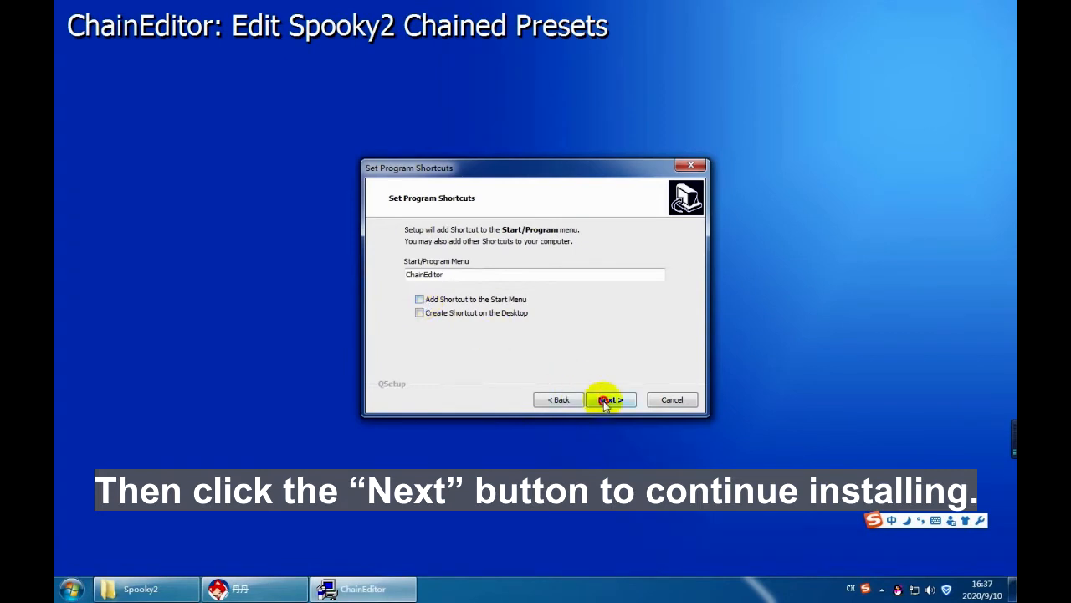
click(611, 398)
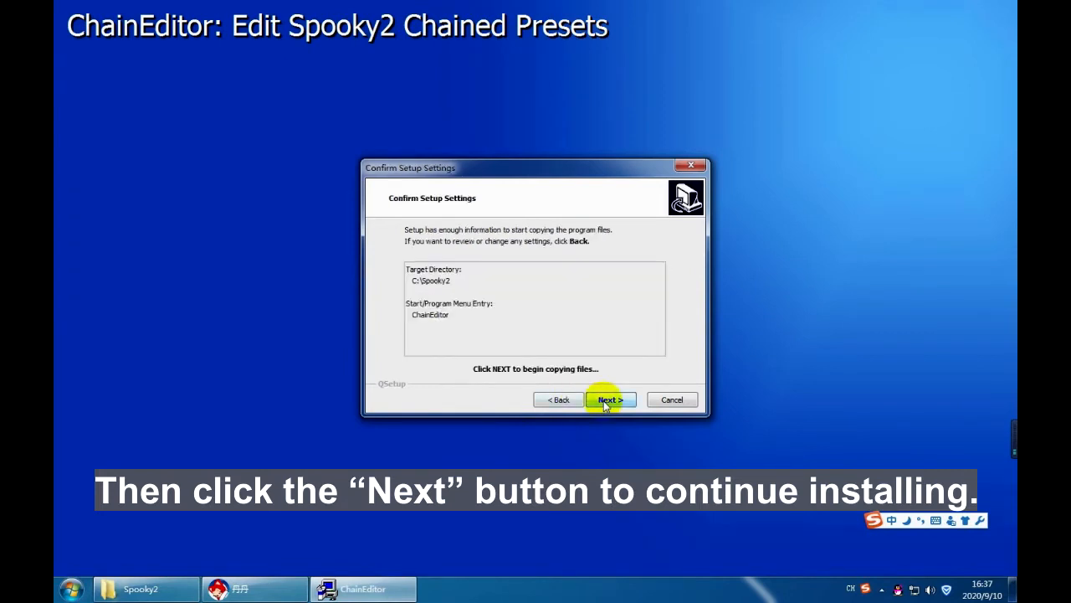
Confirm, copy the ChainEditor files and finish the setup wizard.
click(609, 399)
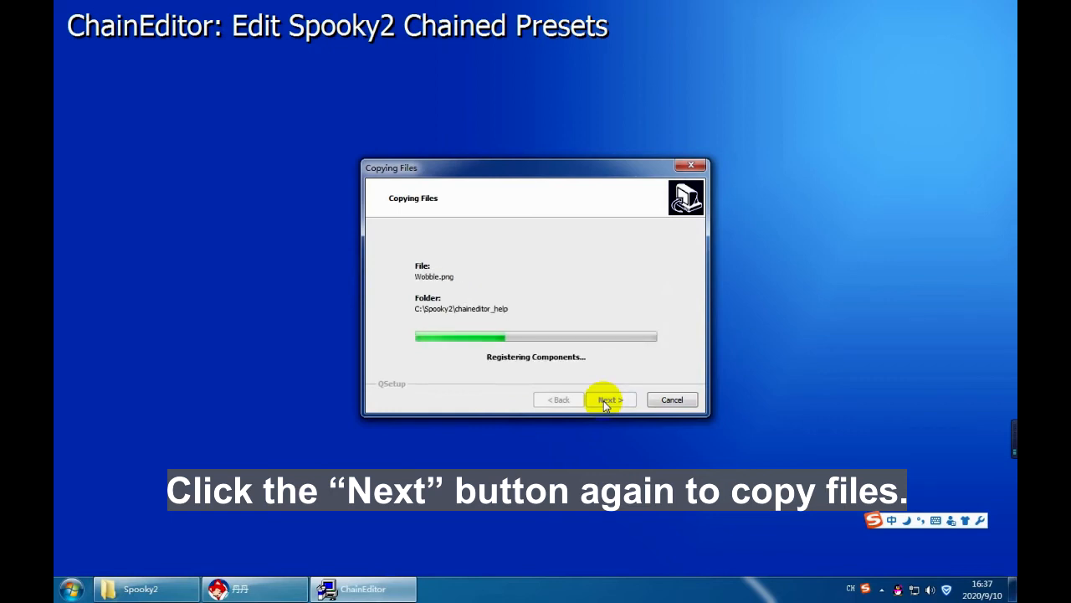
click(610, 398)
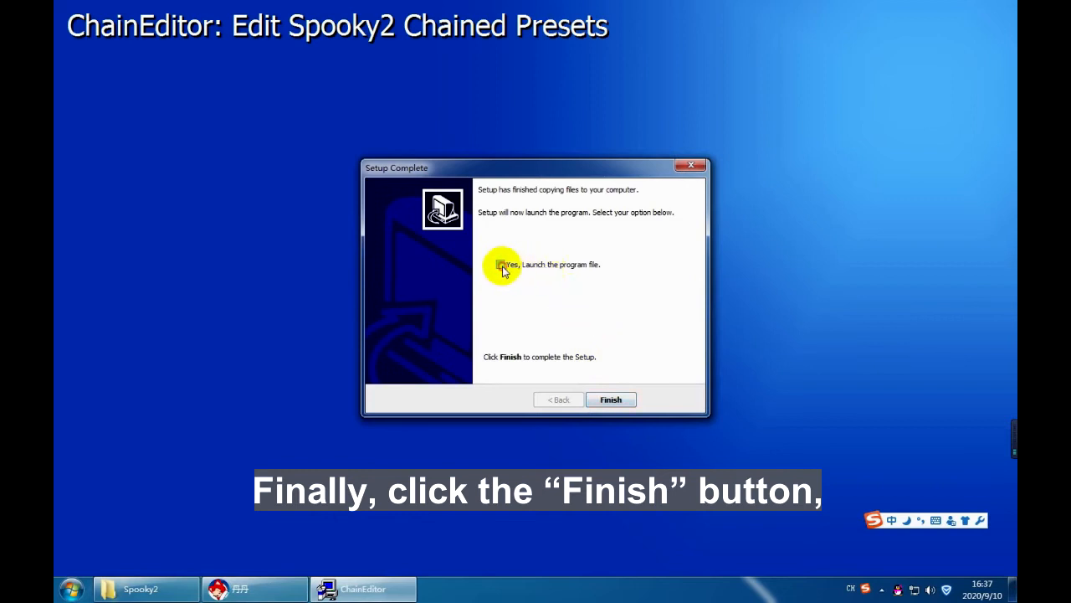
click(611, 399)
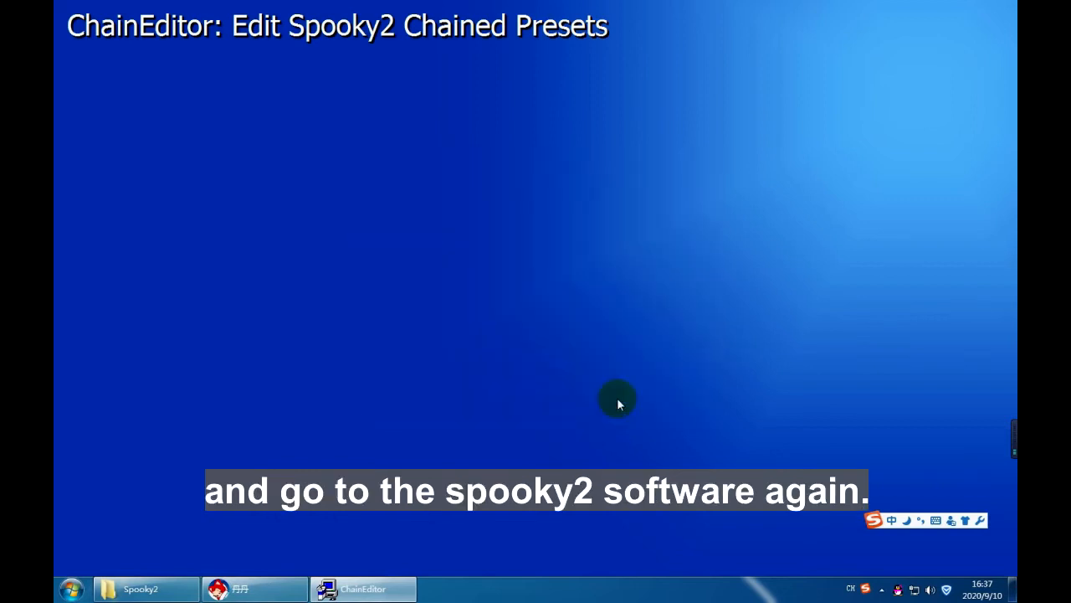
Back in Spooky2, load the User folder's Test preset into the Chain Preset Editor with its settings shown.
click(134, 586)
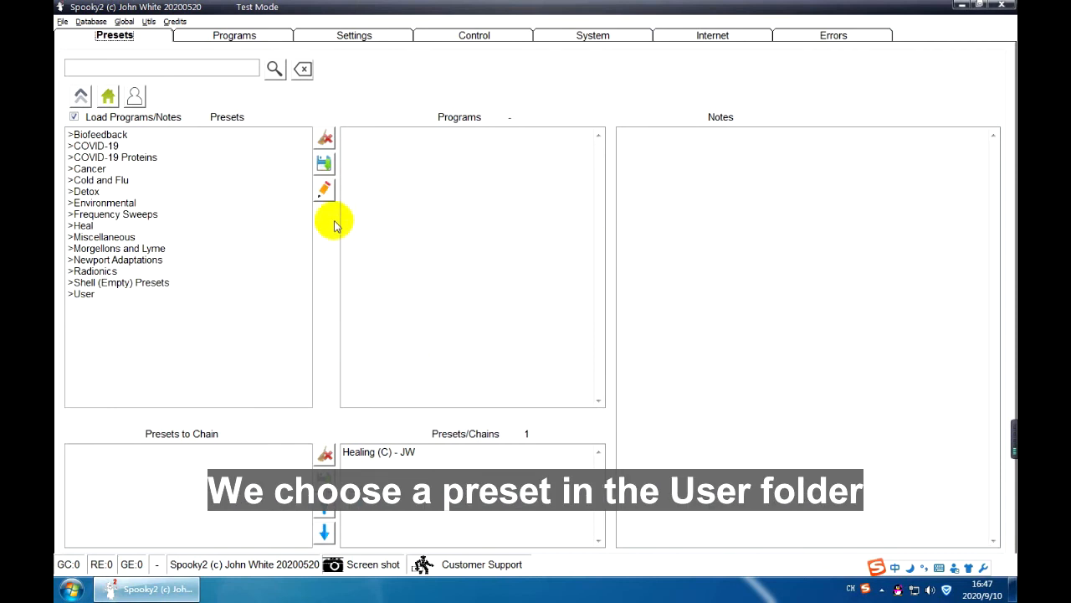
mouse_move(94, 308)
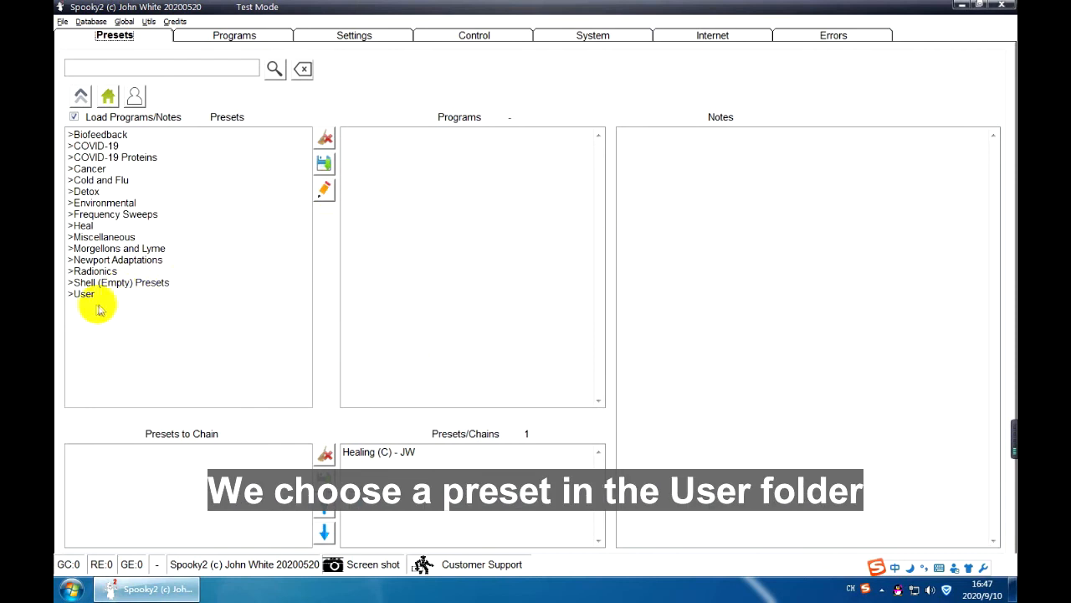
double_click(83, 295)
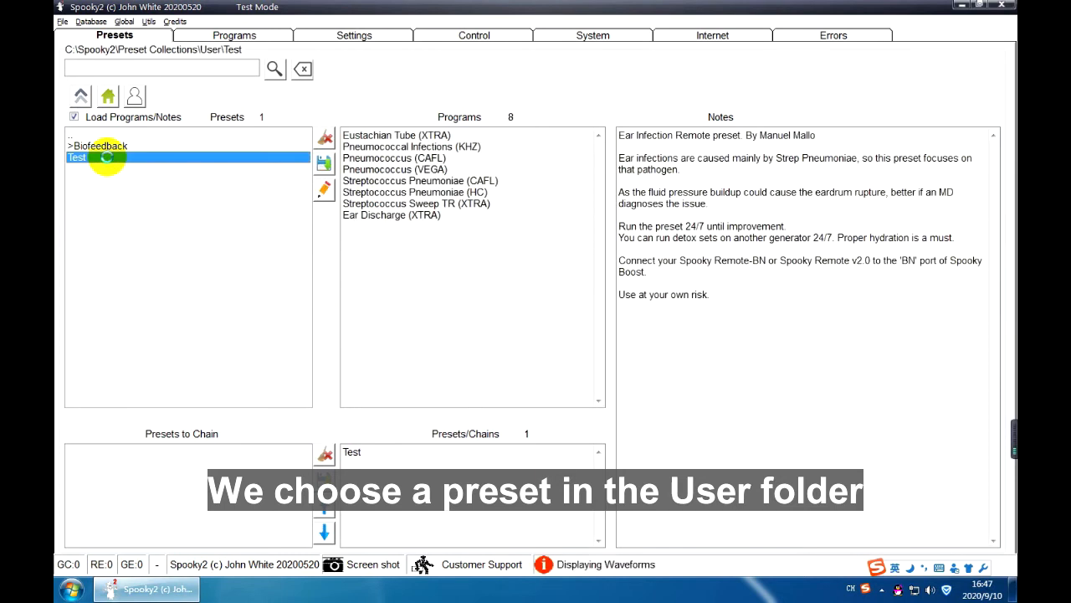
click(325, 188)
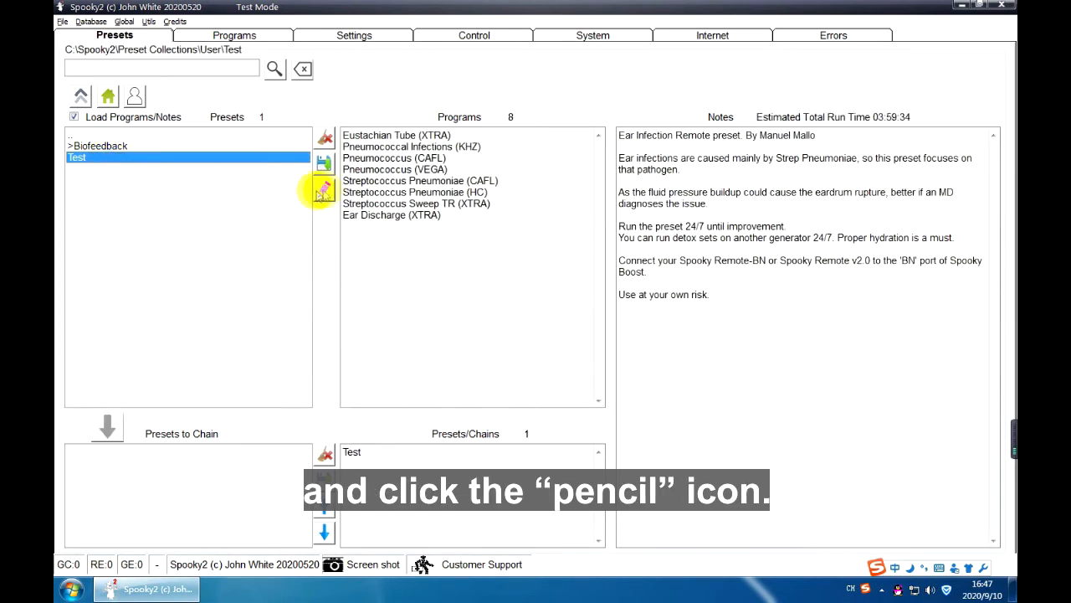
click(323, 191)
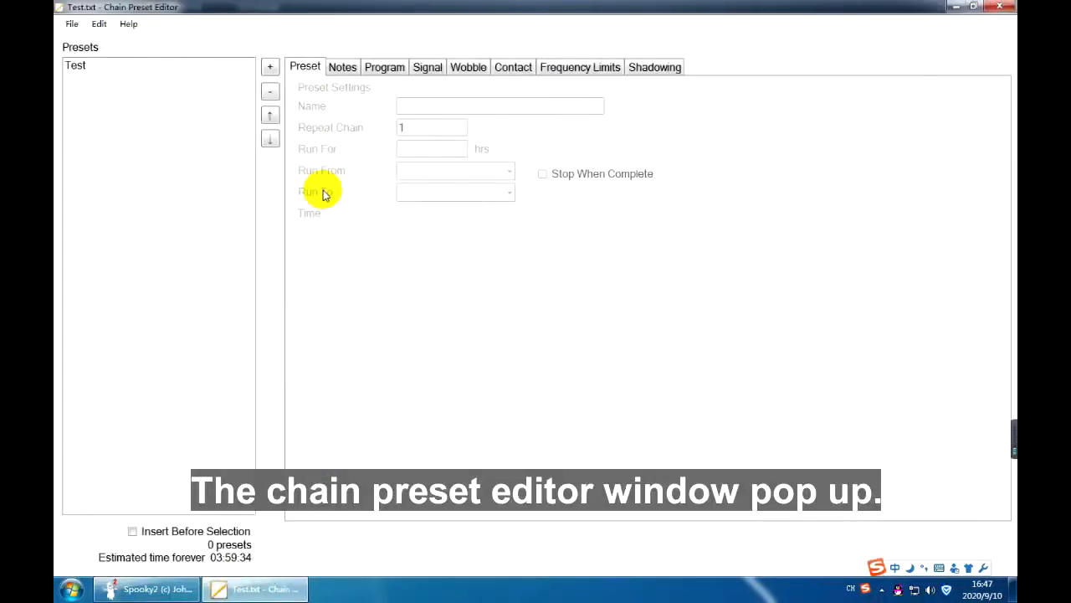
click(77, 65)
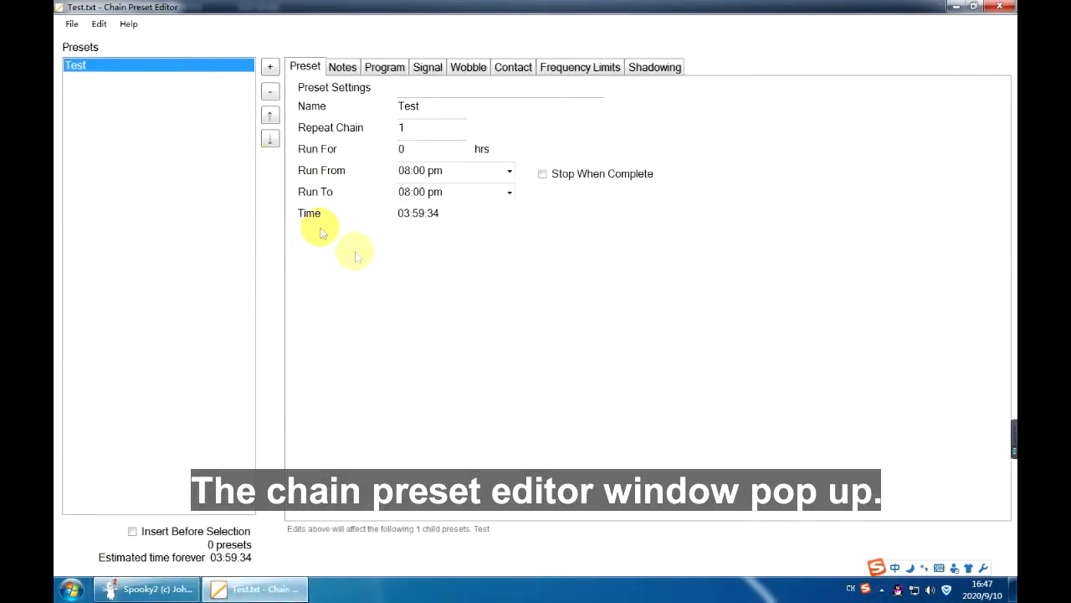